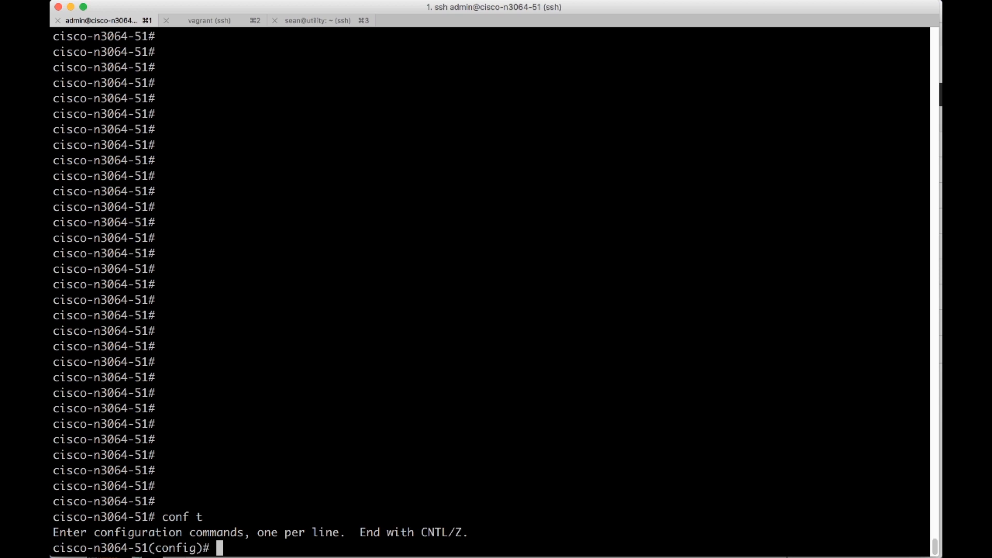
Step: On interface range ethernet 1/1-10, run spanning-tree bpduguard enable
text(interface ethernet)
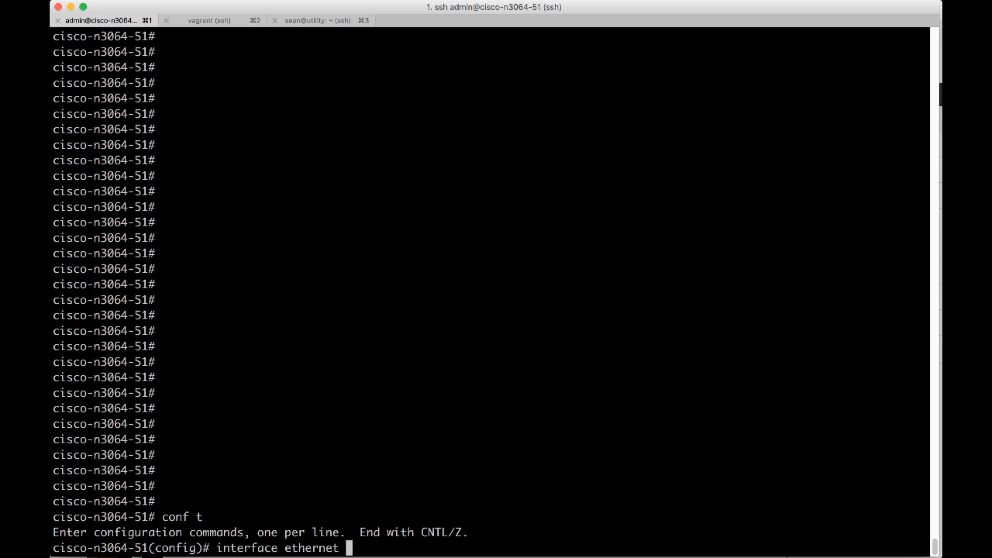
text(1/1)
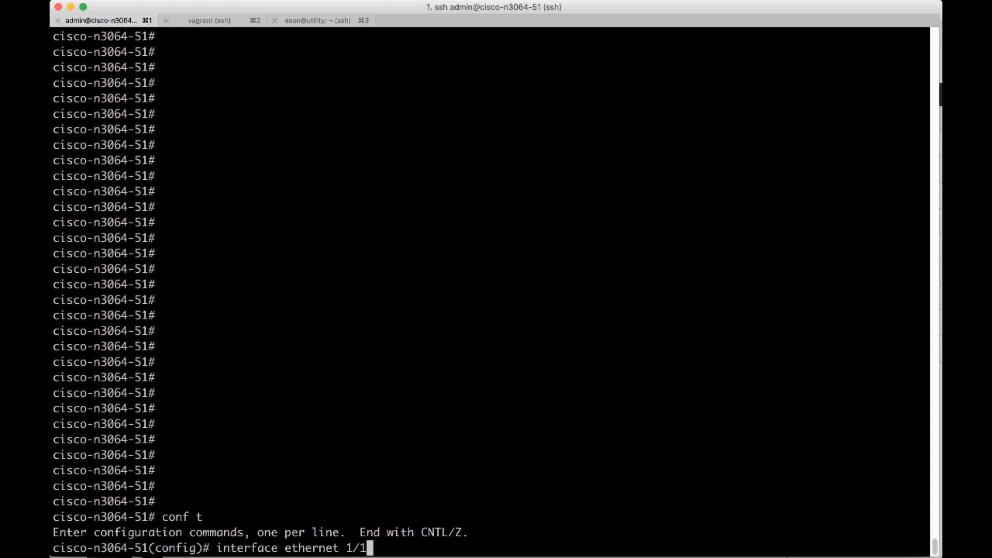
text(-10)
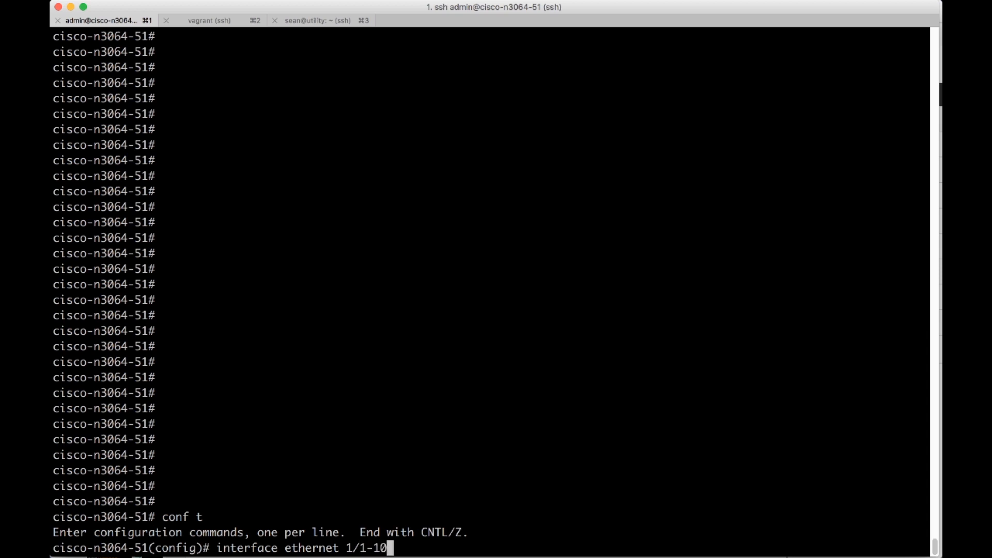
key(Return)
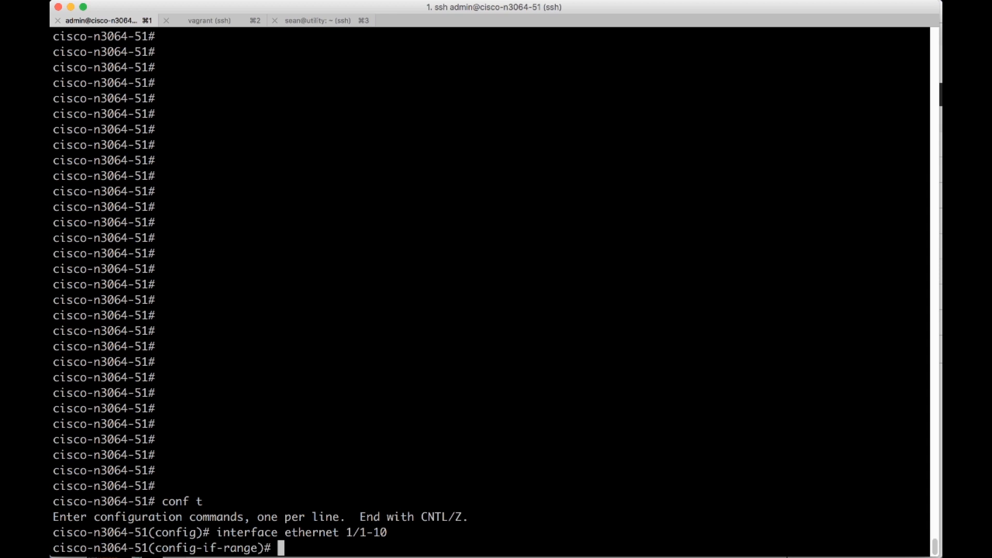
text(spanning-tree)
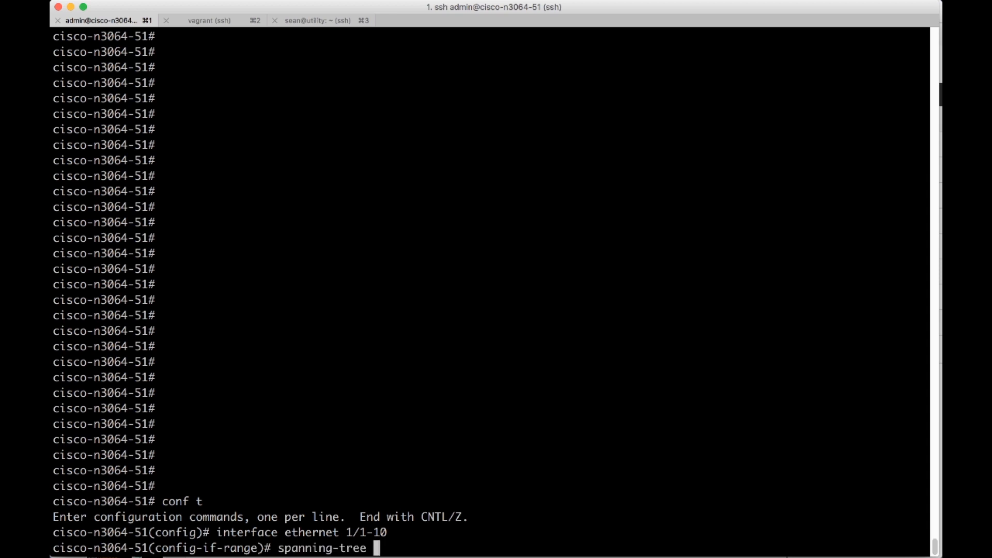
text(bpduguard)
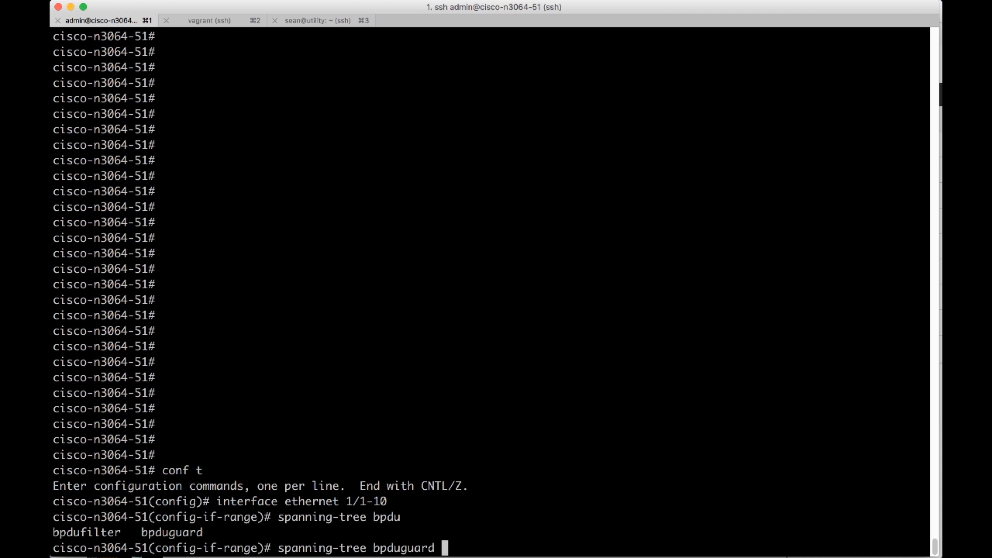
key(Return)
text(wr)
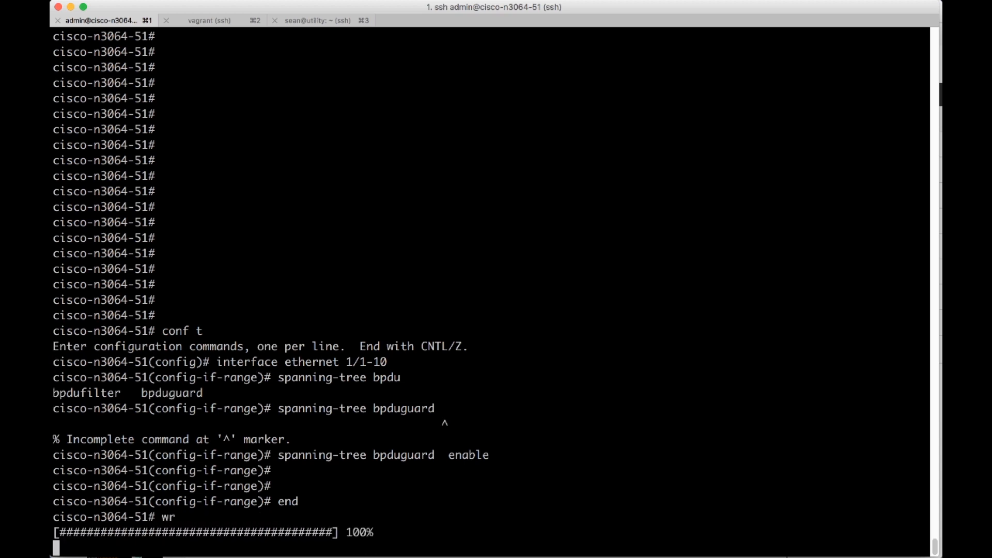
Step: Run 'sh run | begin Ethernet1/1' and review bpduguard enabled on each port
key(Return)
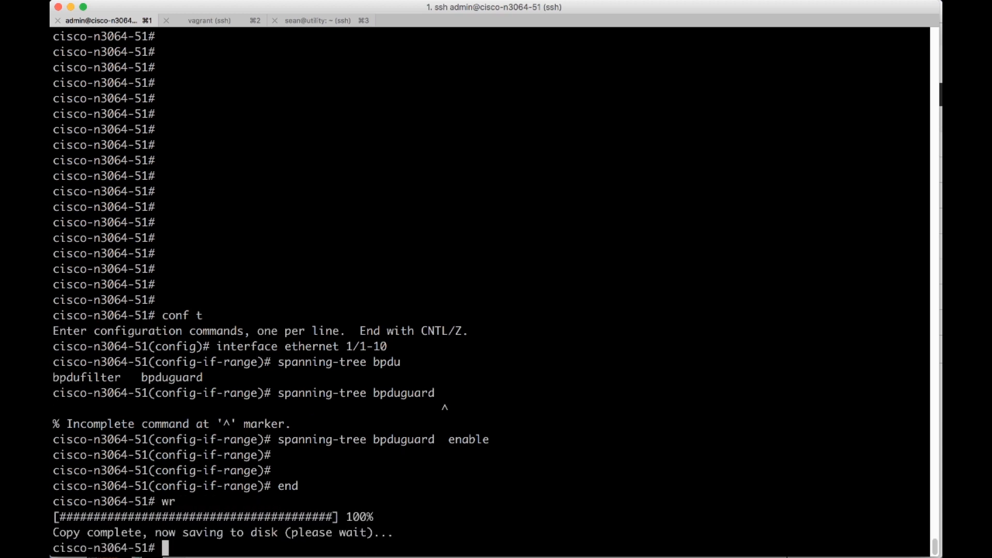
text(sh run)
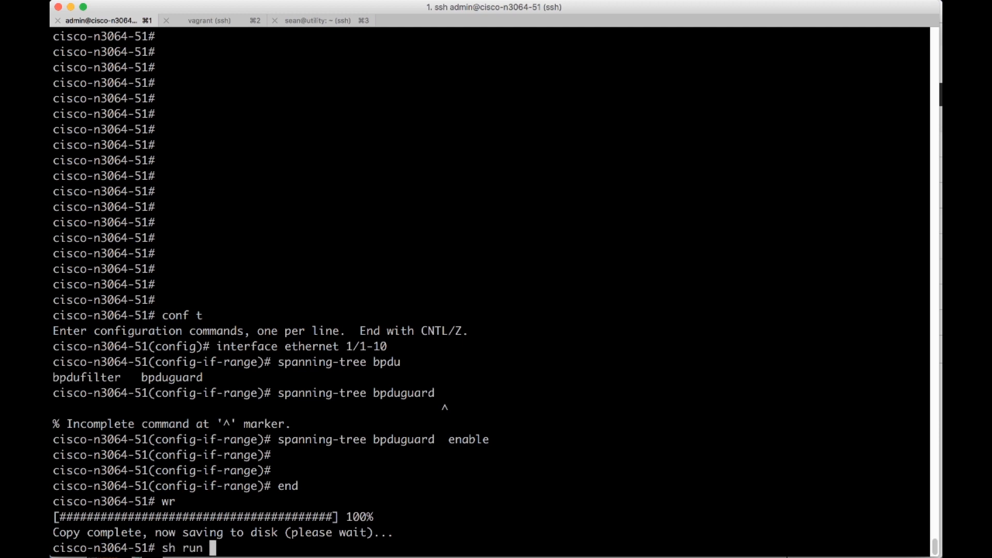
text(| begi)
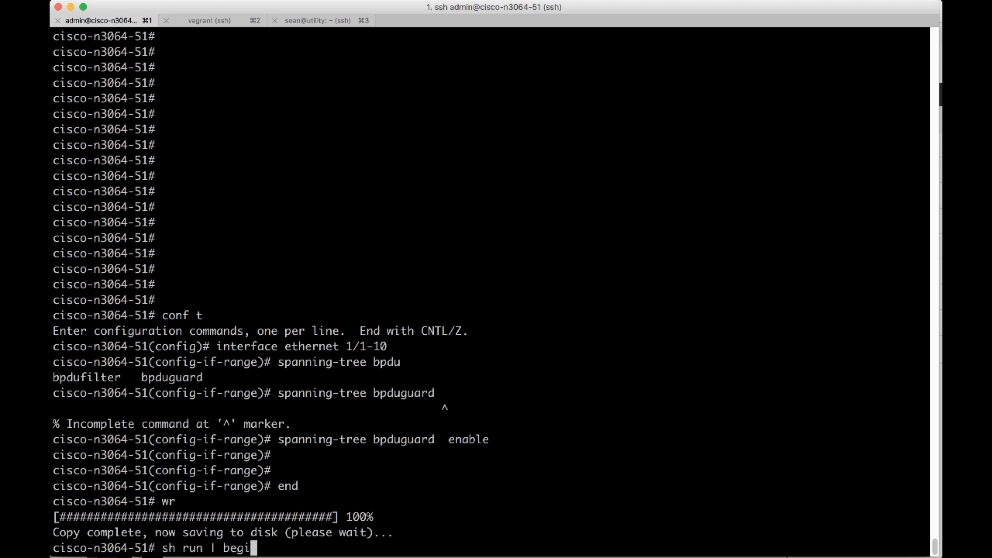
text(n Ethernet)
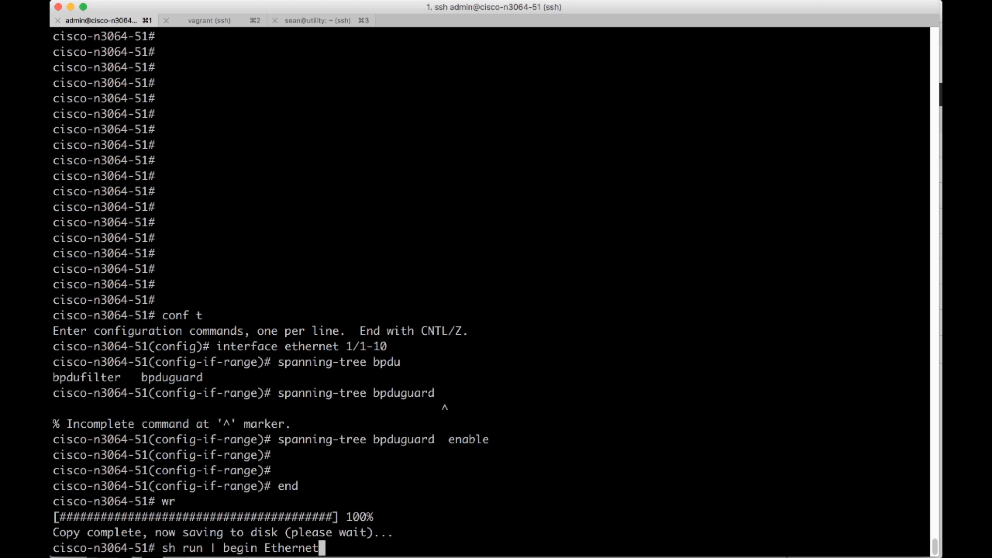
key(Return)
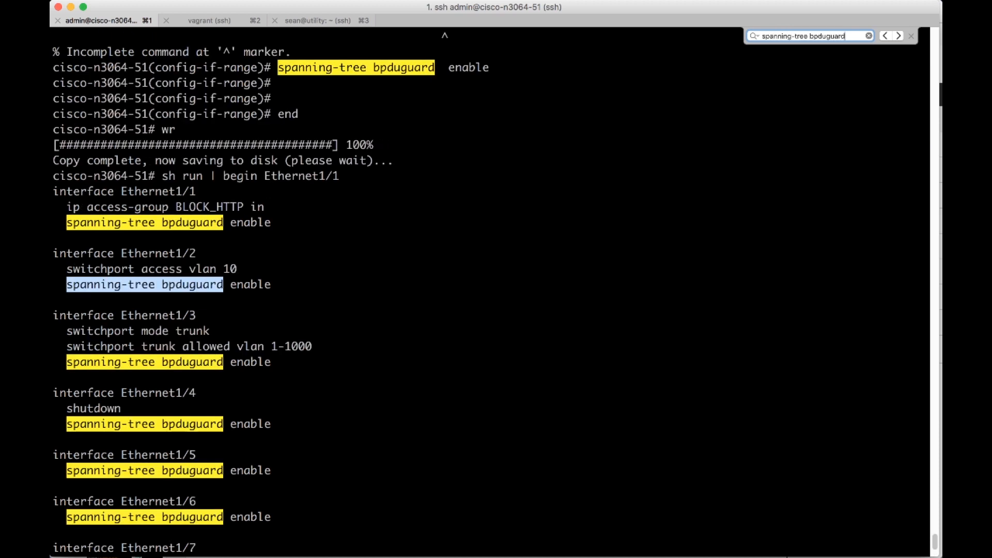
scroll(down, 3)
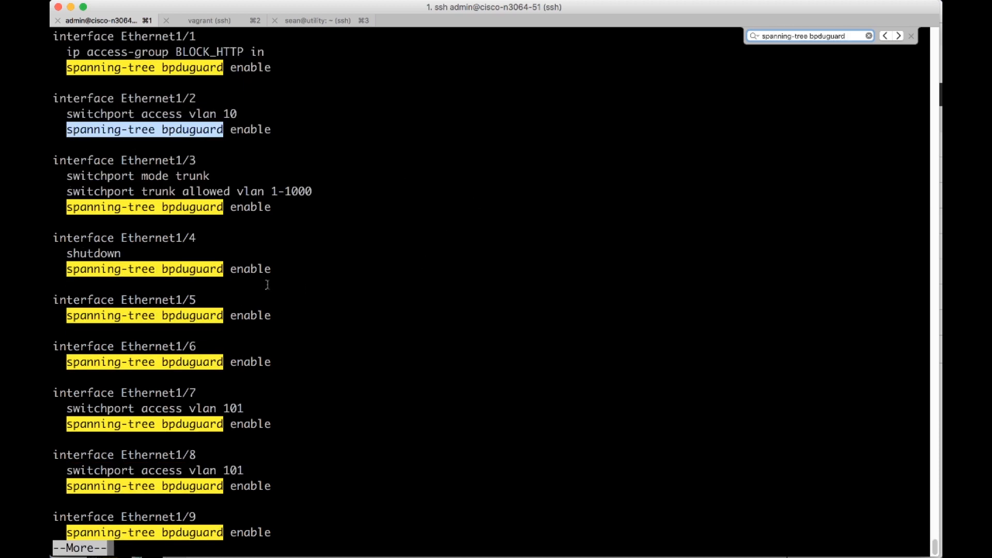
mouse_move(267, 315)
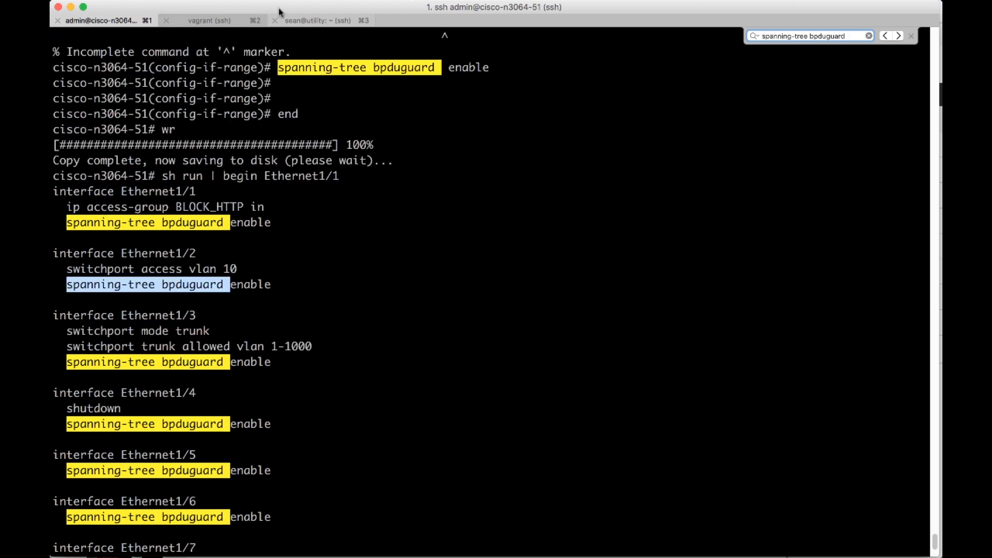
Step: On the Cumulus leaf04 session, run 'net add interface swp11-16 stp bpduguard'
click(319, 21)
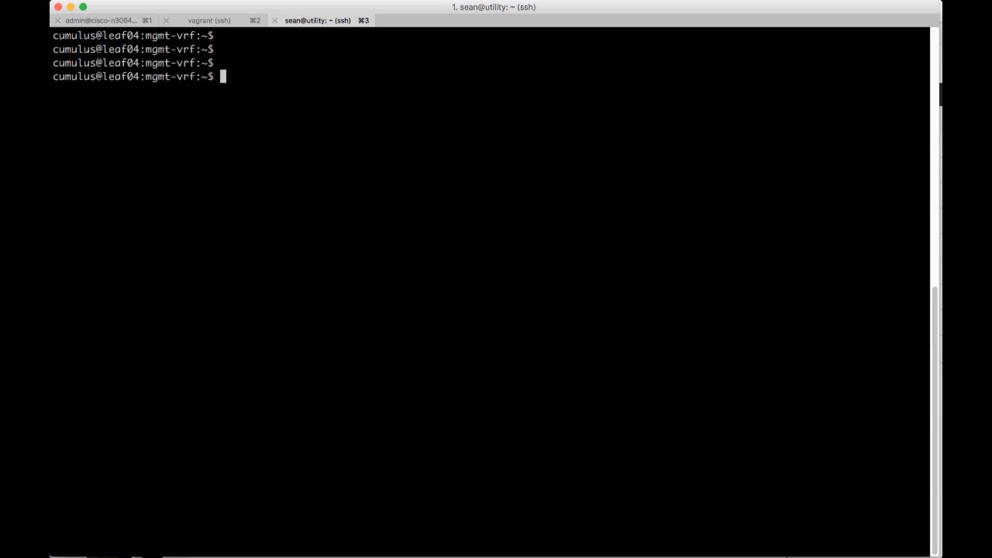
text(net add int)
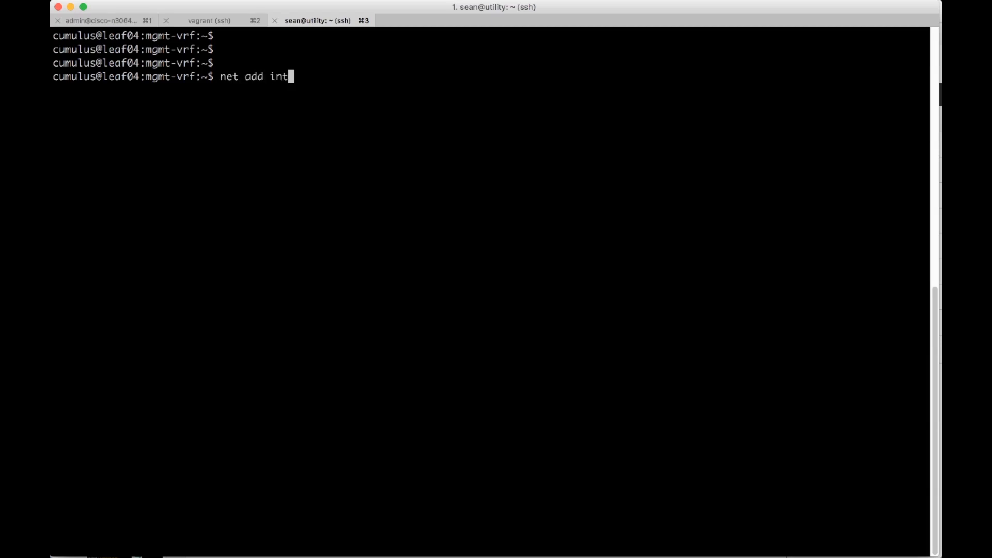
text(erface swp)
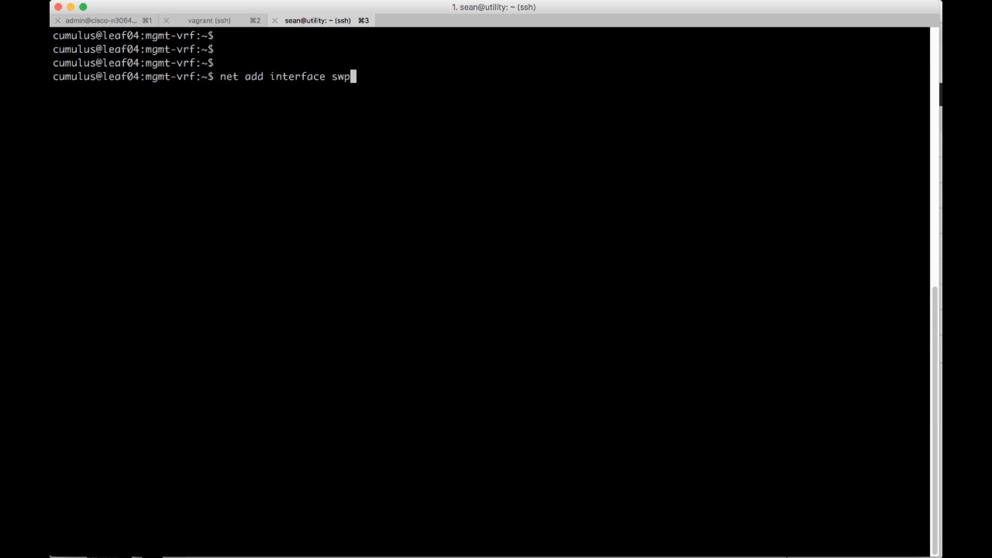
text(11)
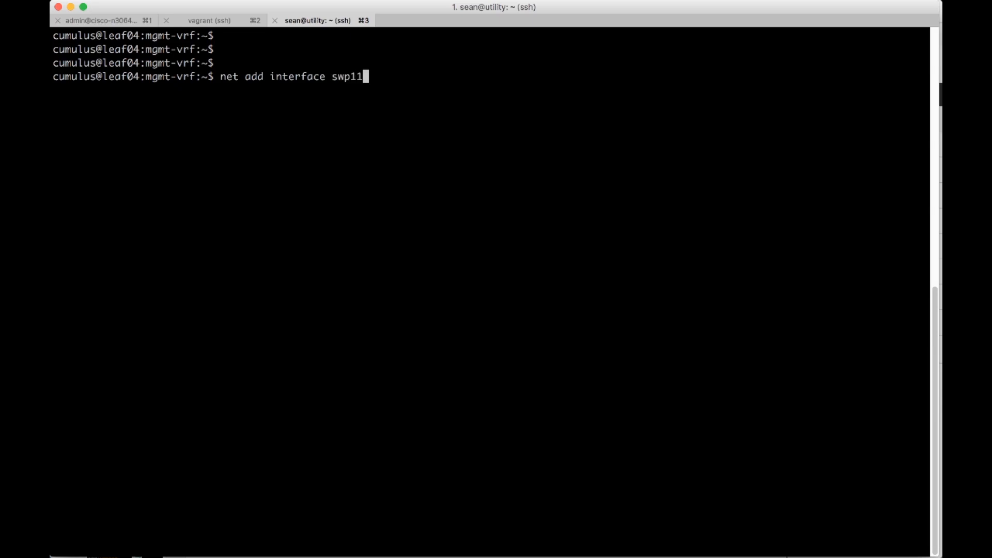
text(-1)
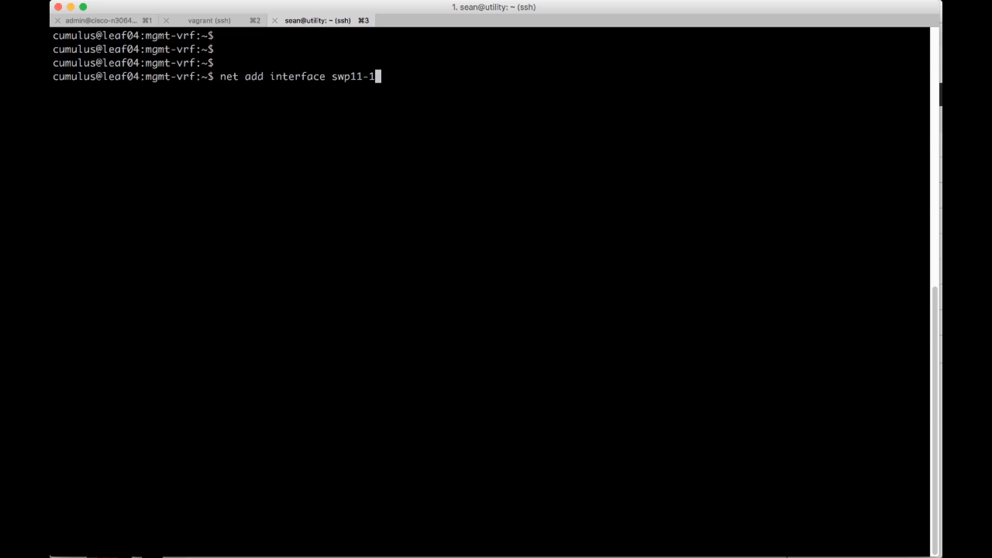
text(6)
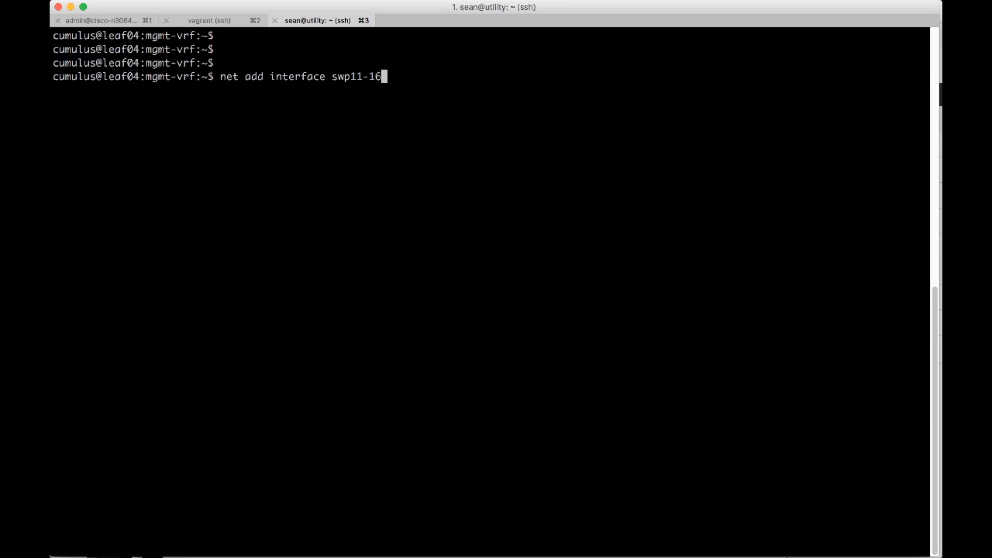
text(s)
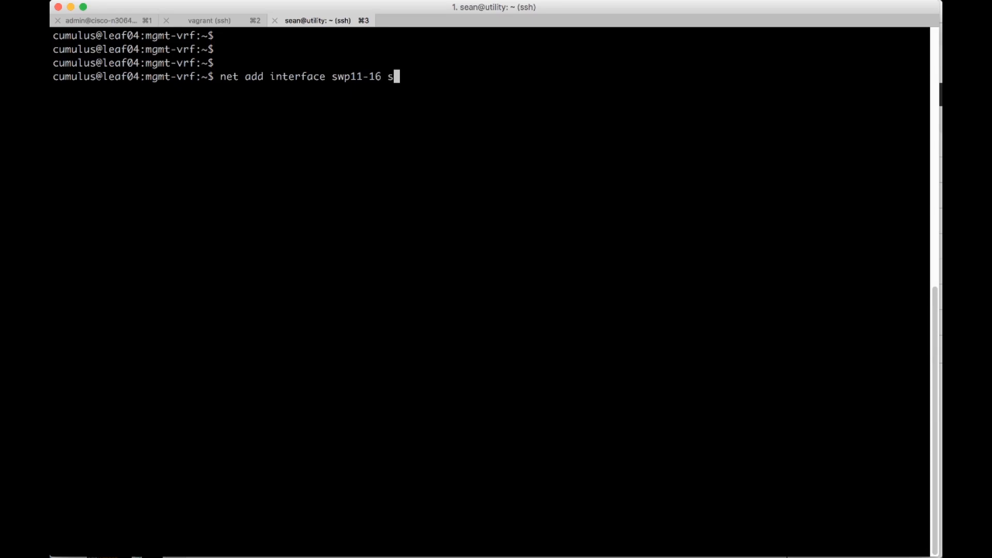
text(tp bpdu)
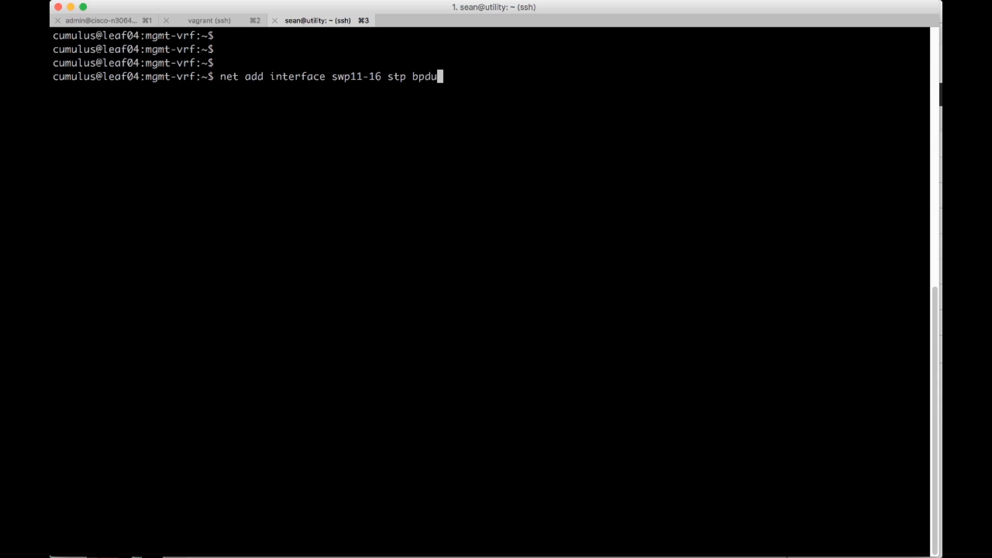
key(Return)
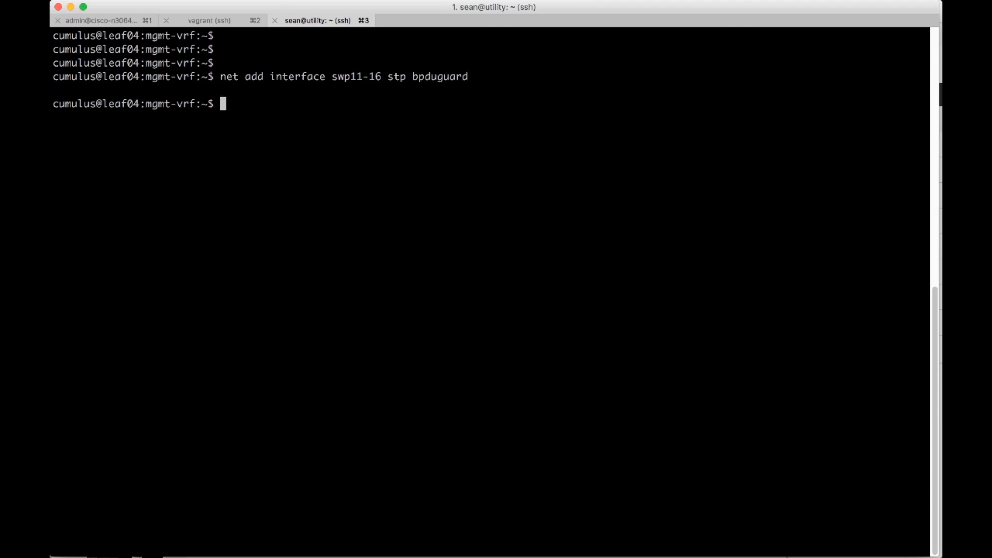
text(net)
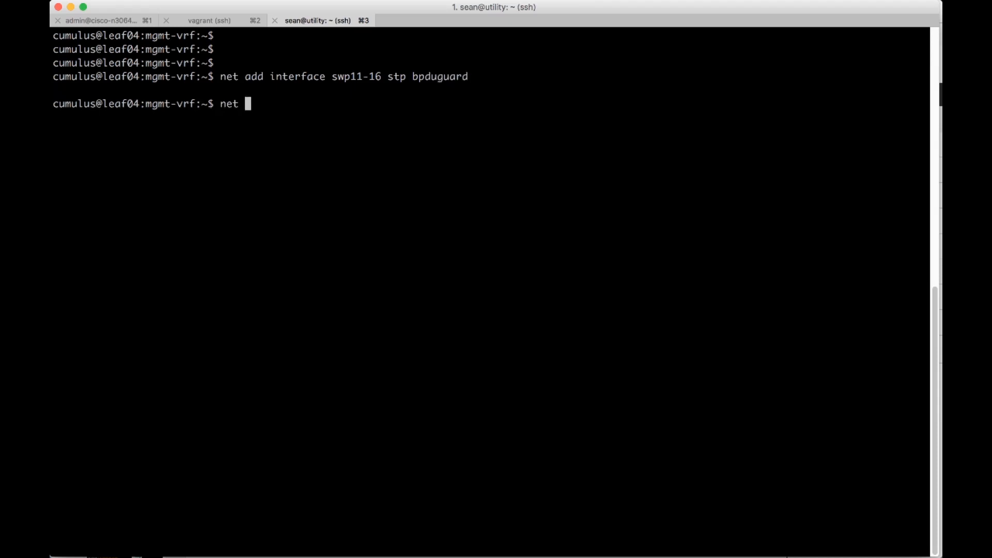
Step: Review the swp11-16 diff with 'net pending', then apply it with 'net commit'
key(Return)
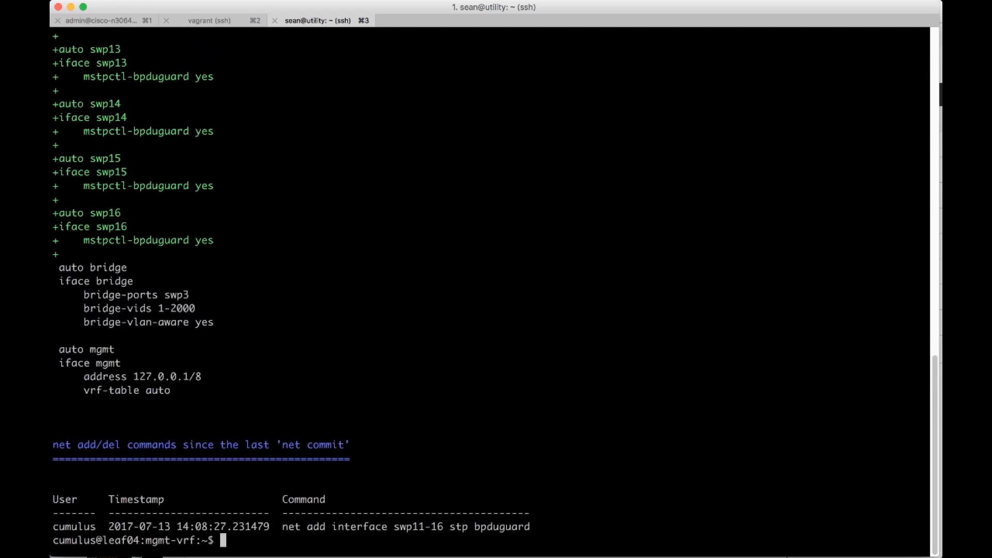
scroll(up, 3)
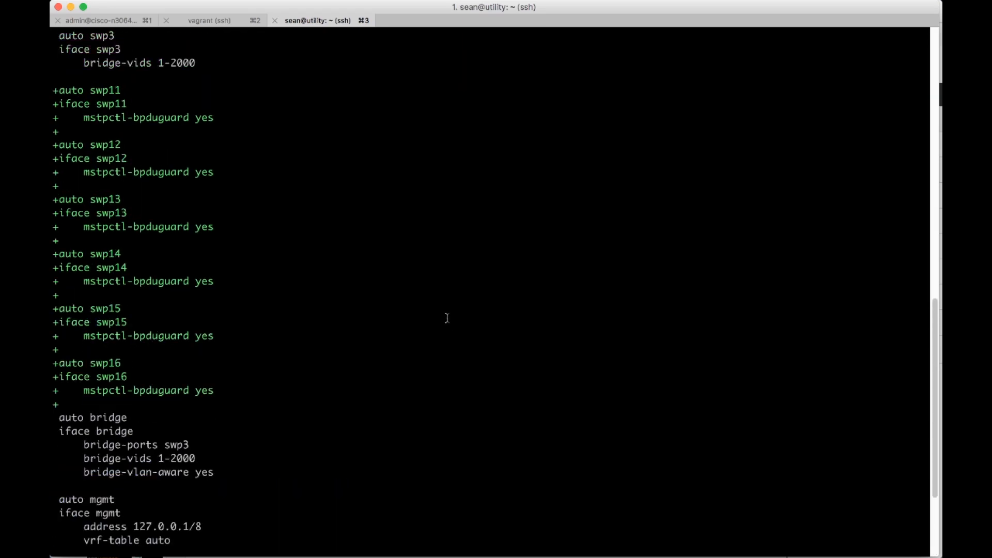
scroll(up, 3)
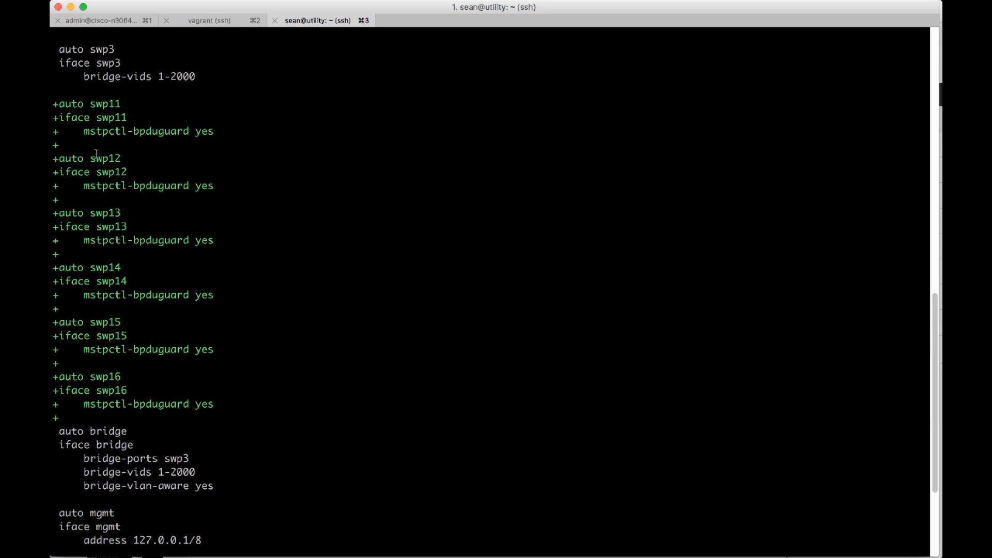
mouse_move(132, 278)
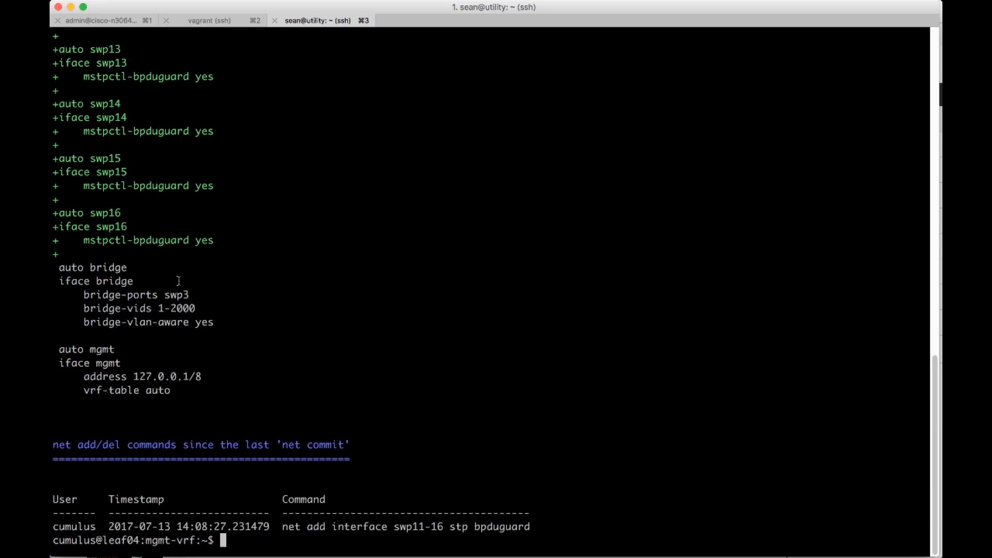
text(net)
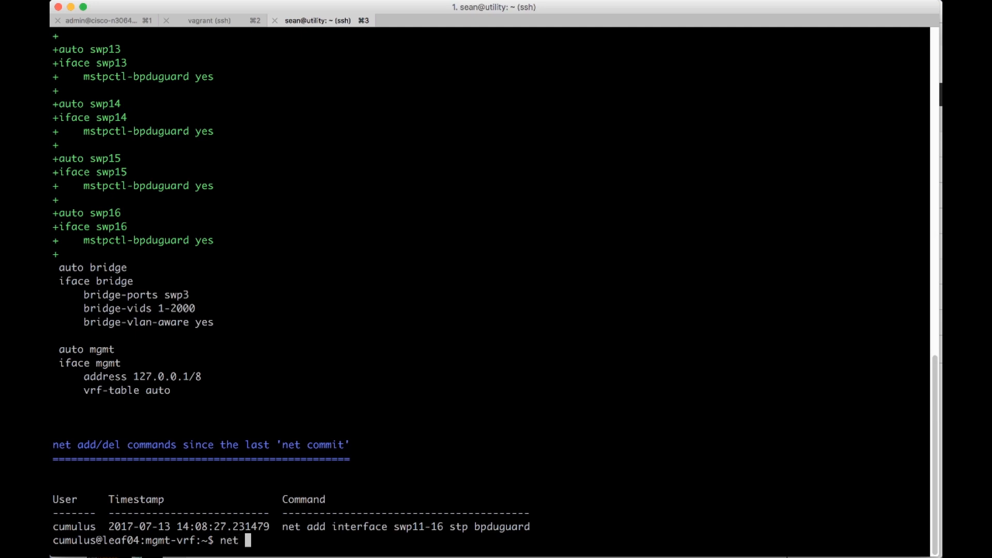
key(Return)
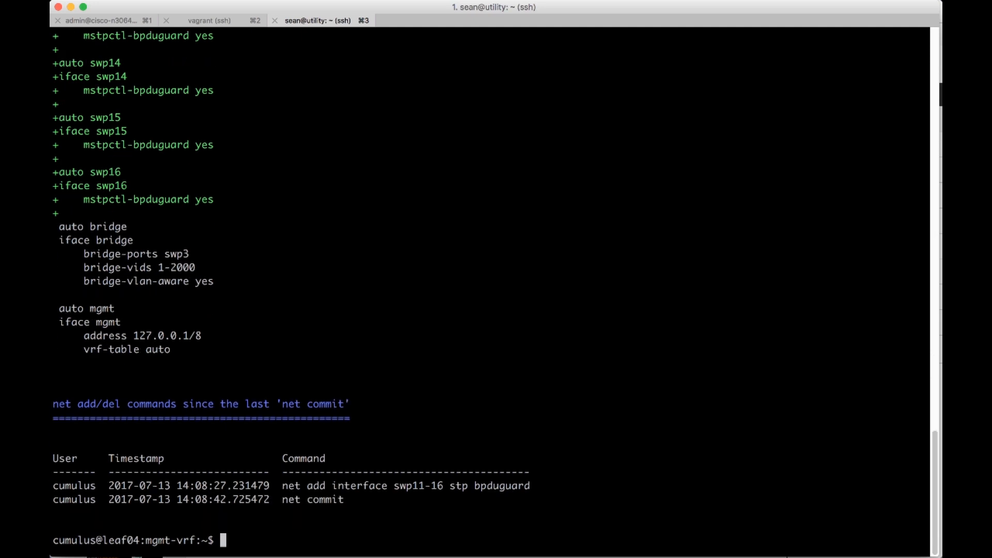
Step: List all leaf04 interfaces and their status with 'net show int'
text(net sho)
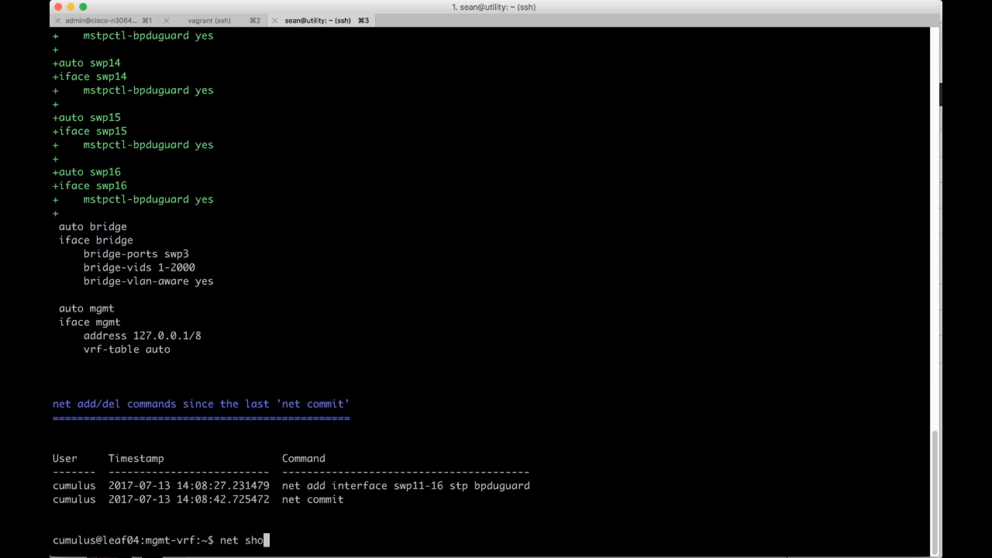
key(Return)
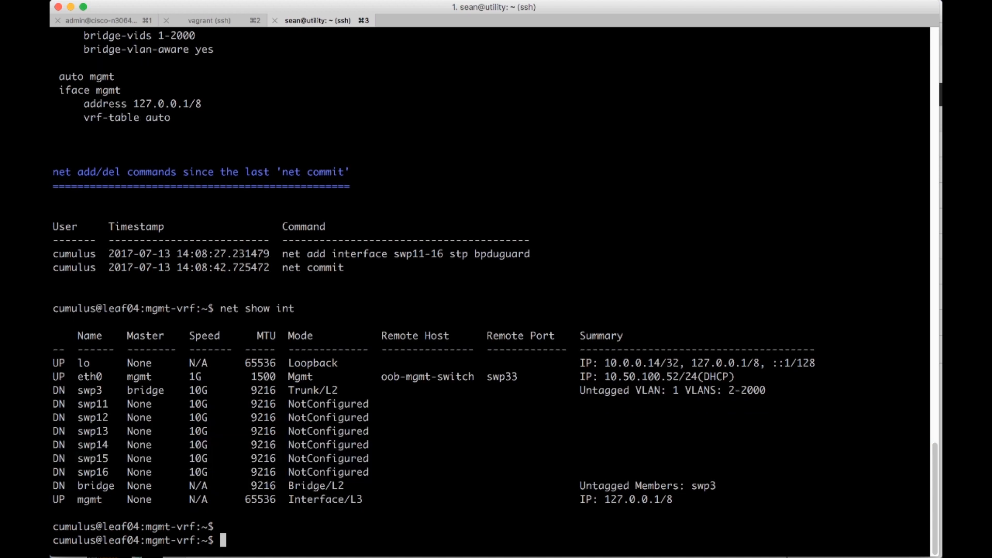
Step: Show per-port configuration for swp11, swp12 and swp13, confirming bpduguard enabled
text(net show)
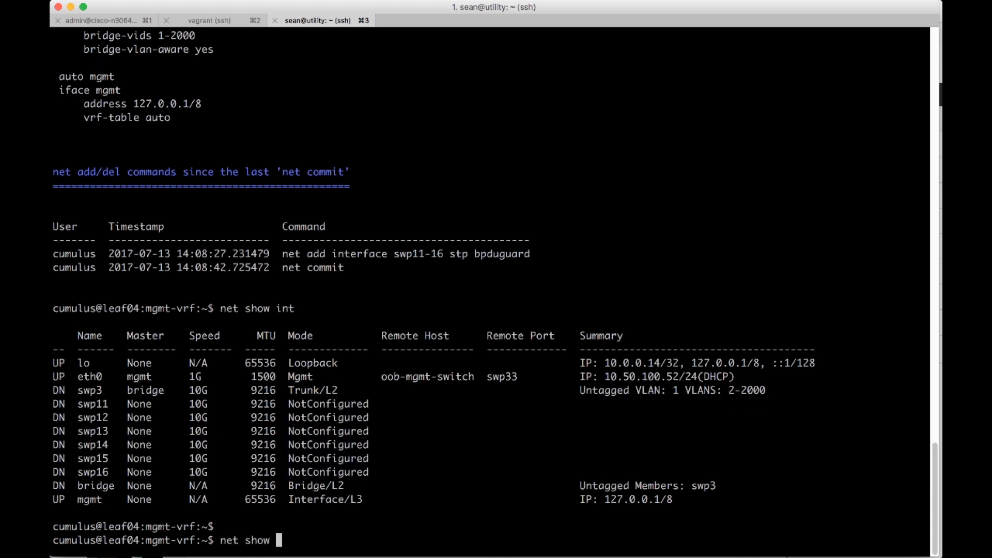
text(configuration interface s)
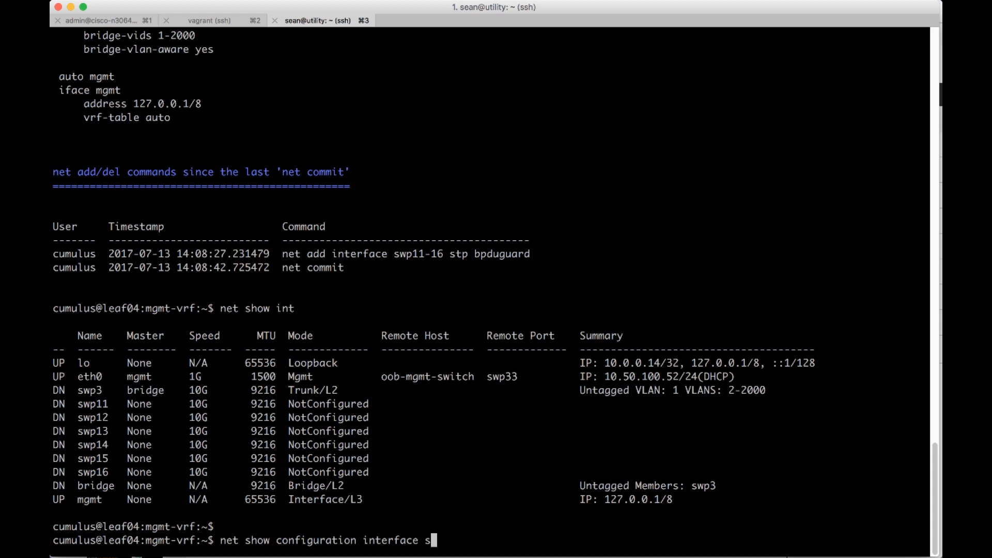
key(Return)
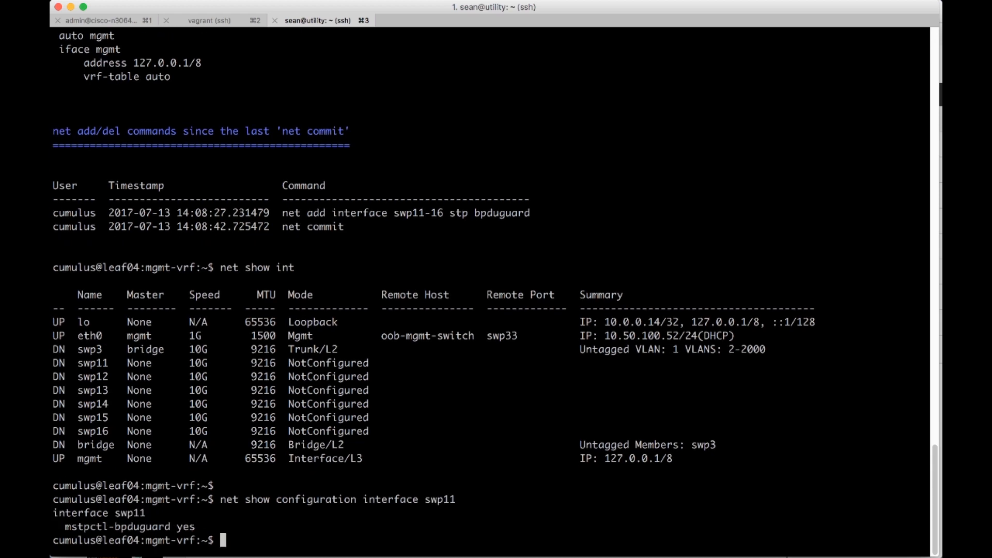
text(net show configuration interface swp12)
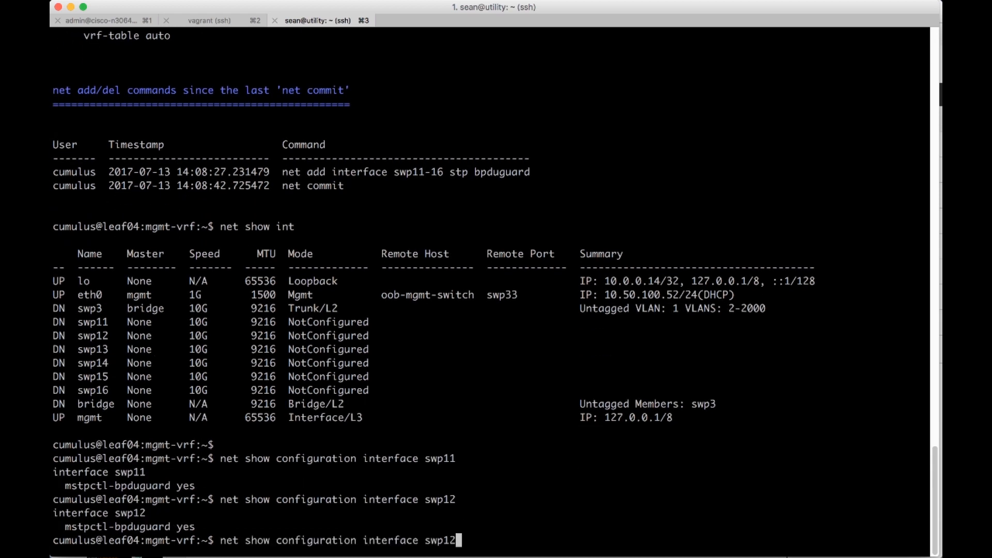
key(Return)
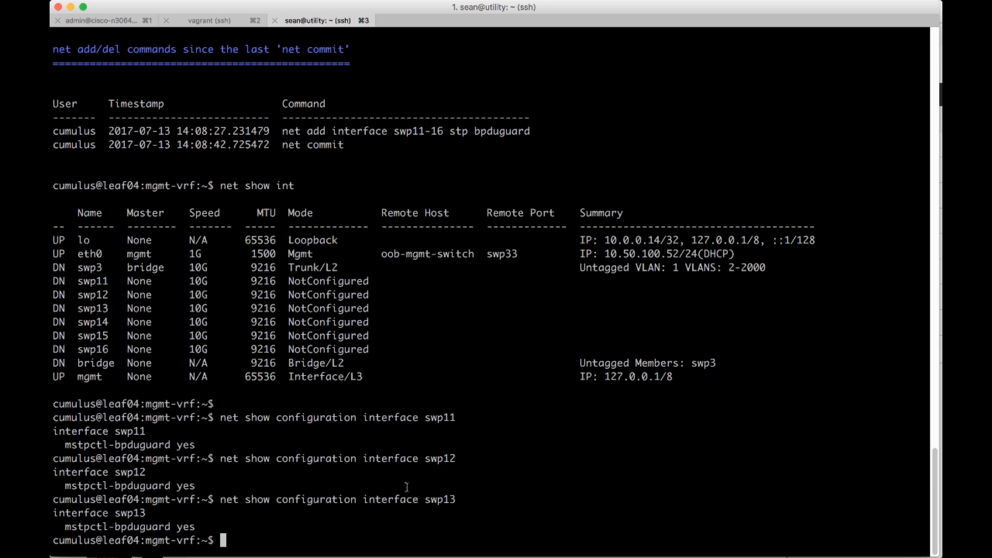